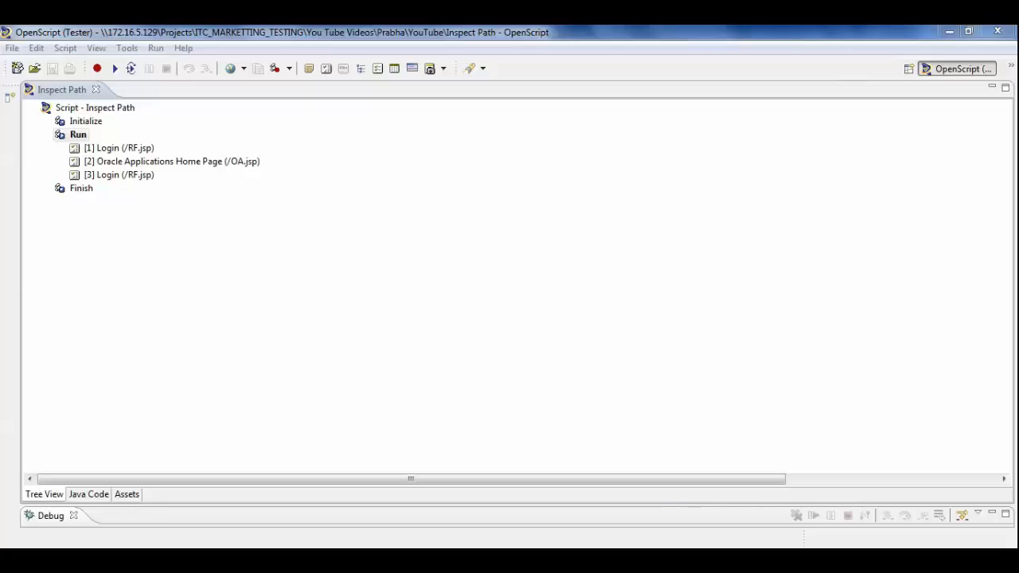
Expand Run > [1] Login and select its SetPassword textBox(passwordField) action.
left_click(118, 148)
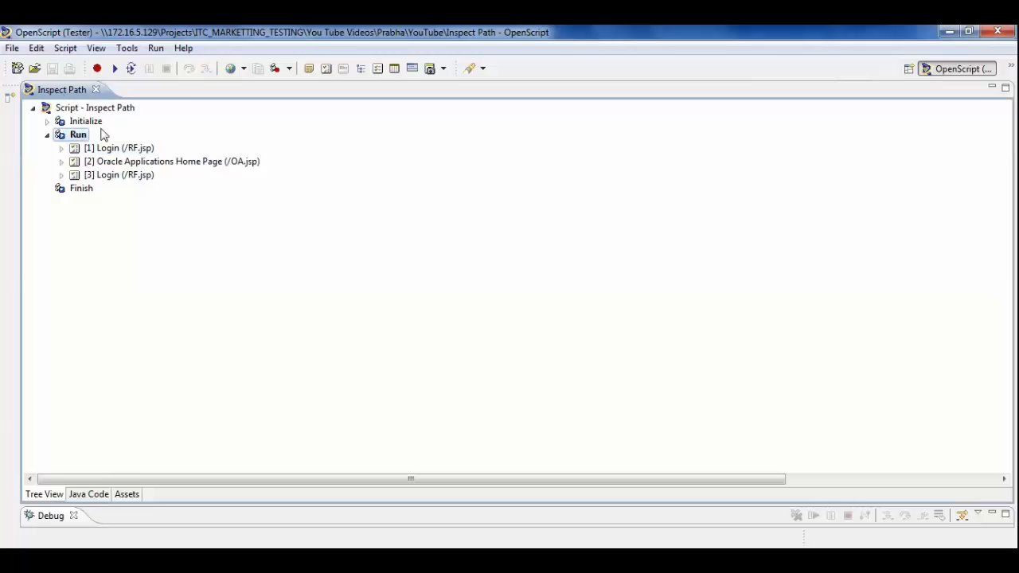
left_click(119, 147)
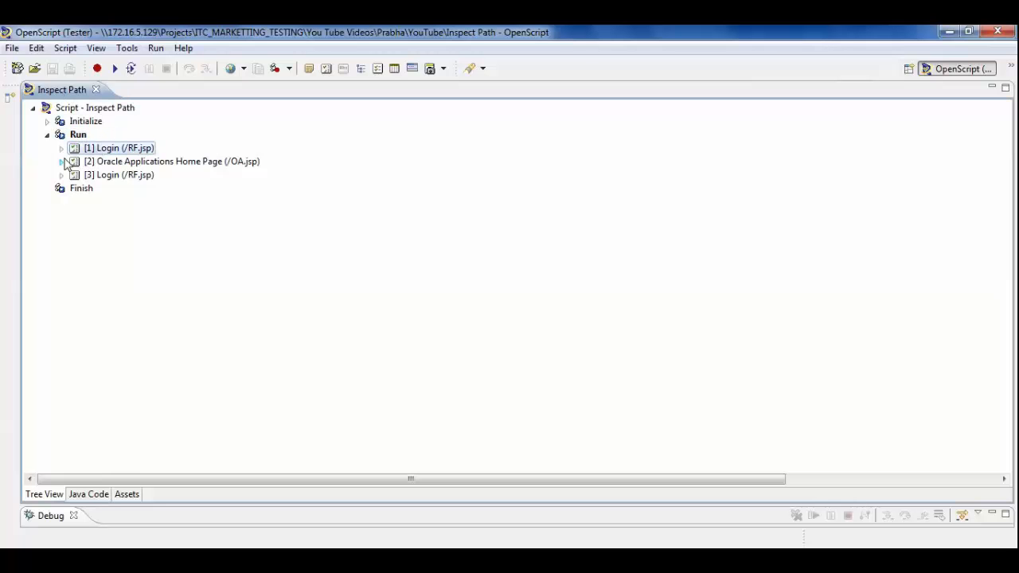
left_click(60, 148)
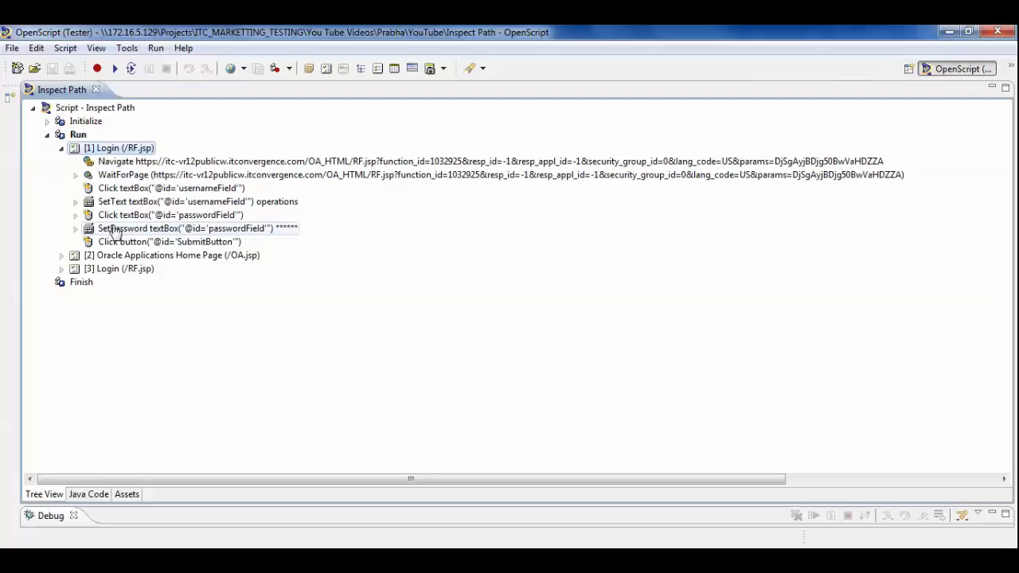
left_click(76, 229)
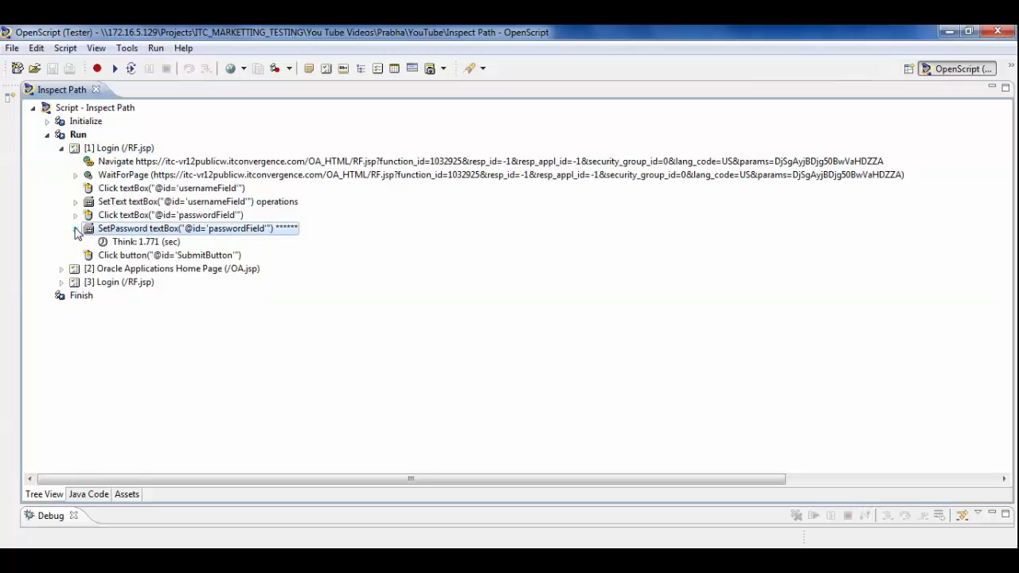
left_click(77, 229)
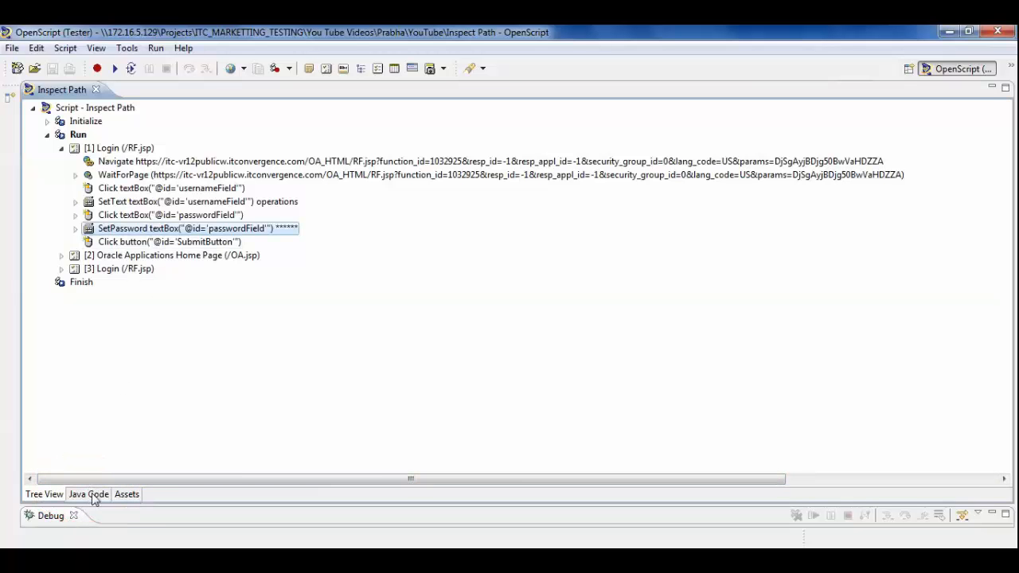
Show the script as Java code and select setPassword on line 73, then start object capture.
left_click(88, 493)
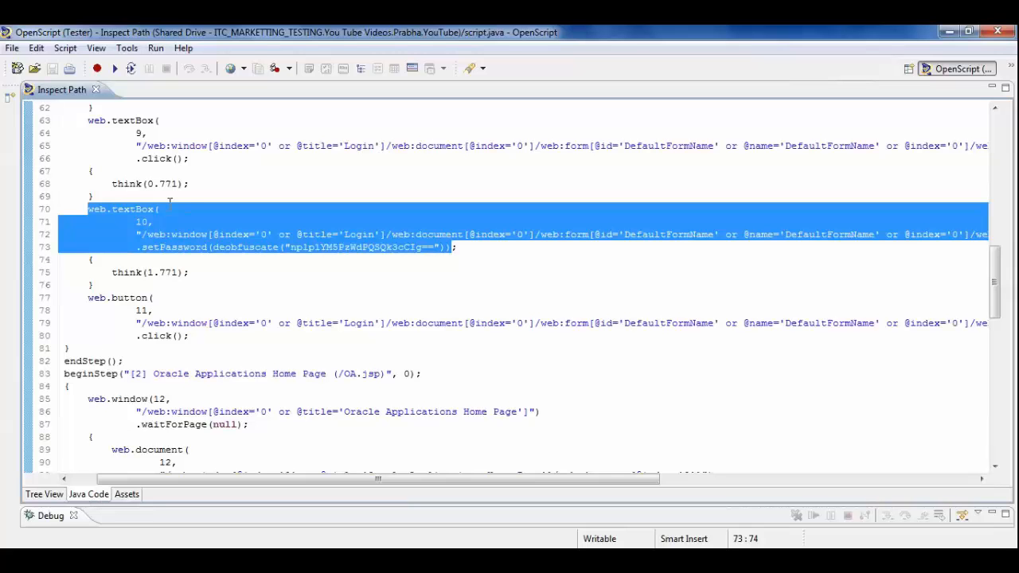
left_click(143, 246)
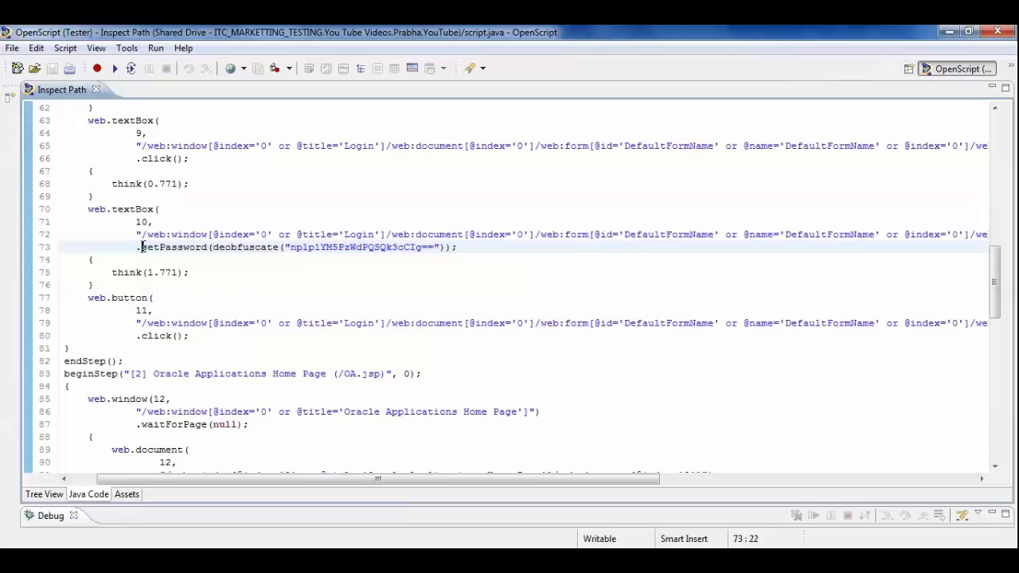
double_click(179, 246)
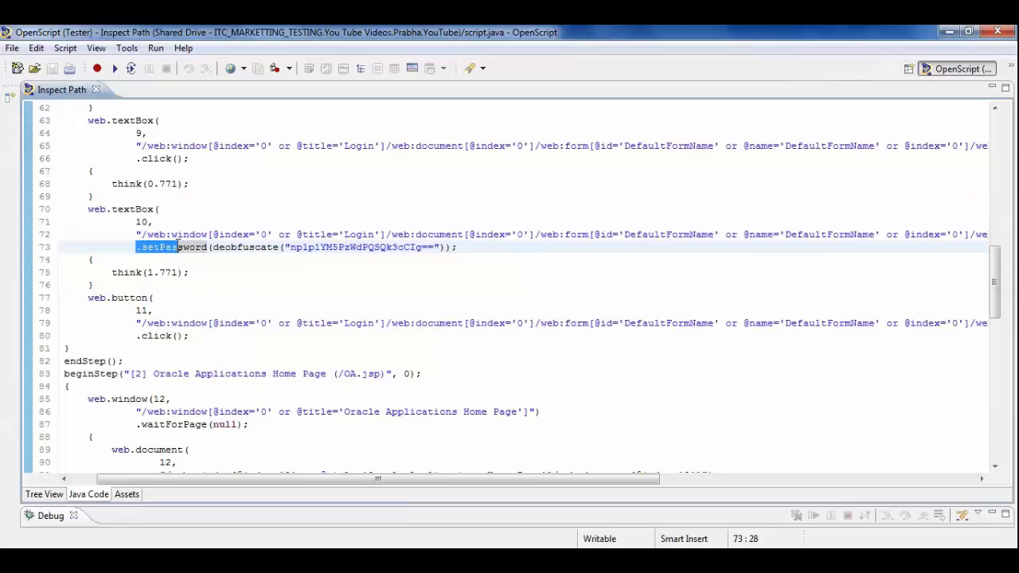
left_click(360, 67)
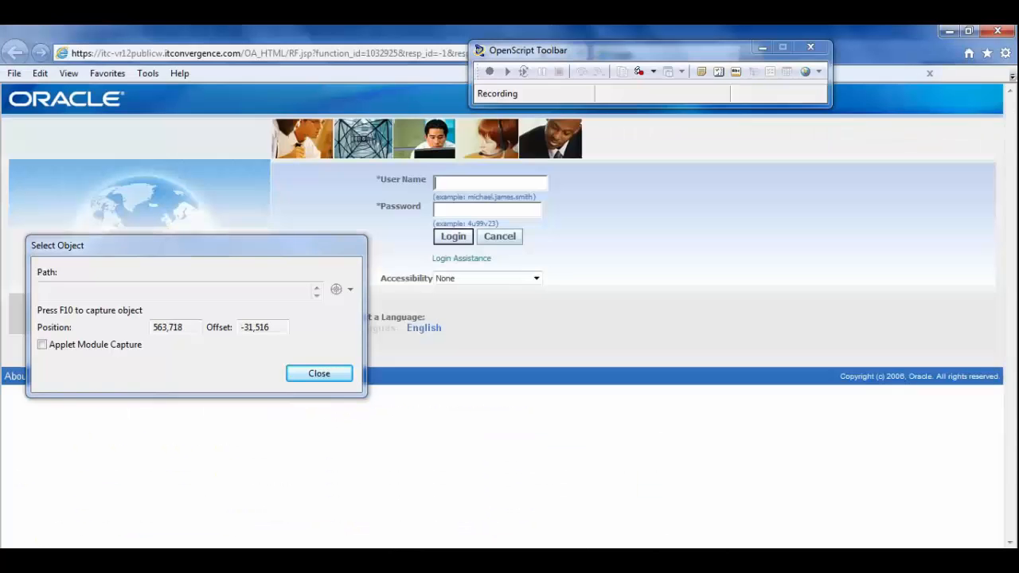
mouse_move(487, 210)
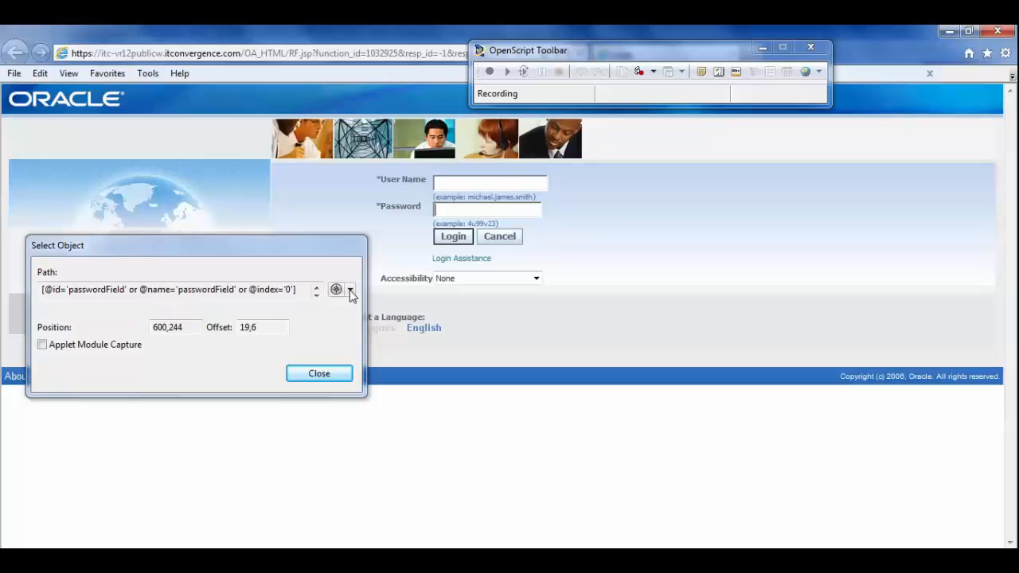
left_click(350, 289)
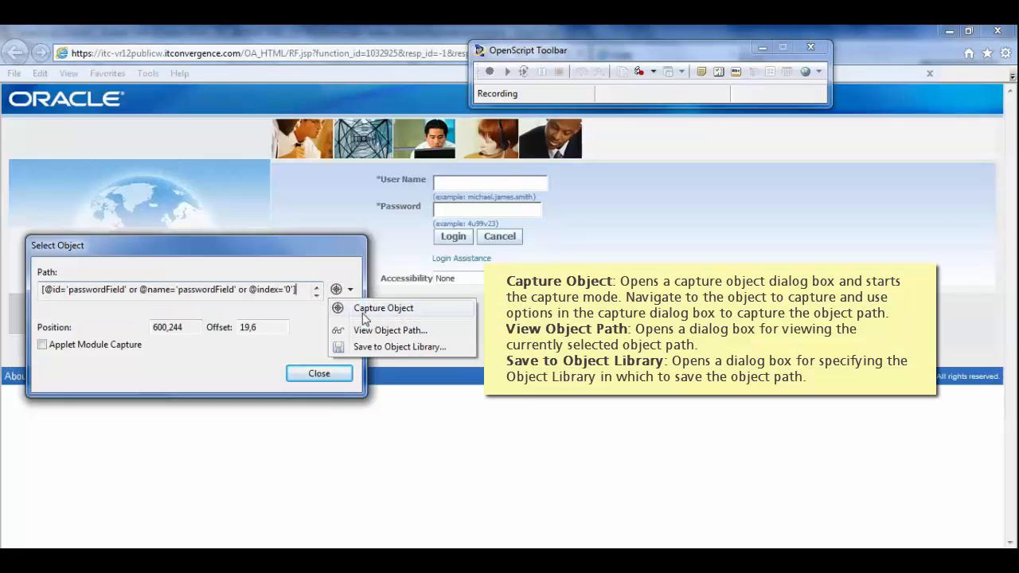
mouse_move(376, 335)
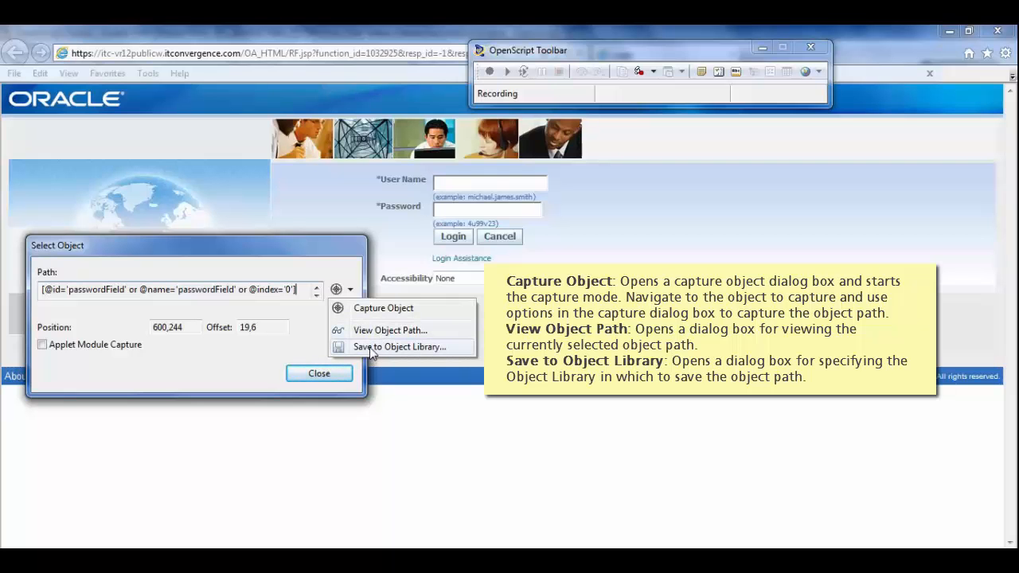
mouse_move(357, 395)
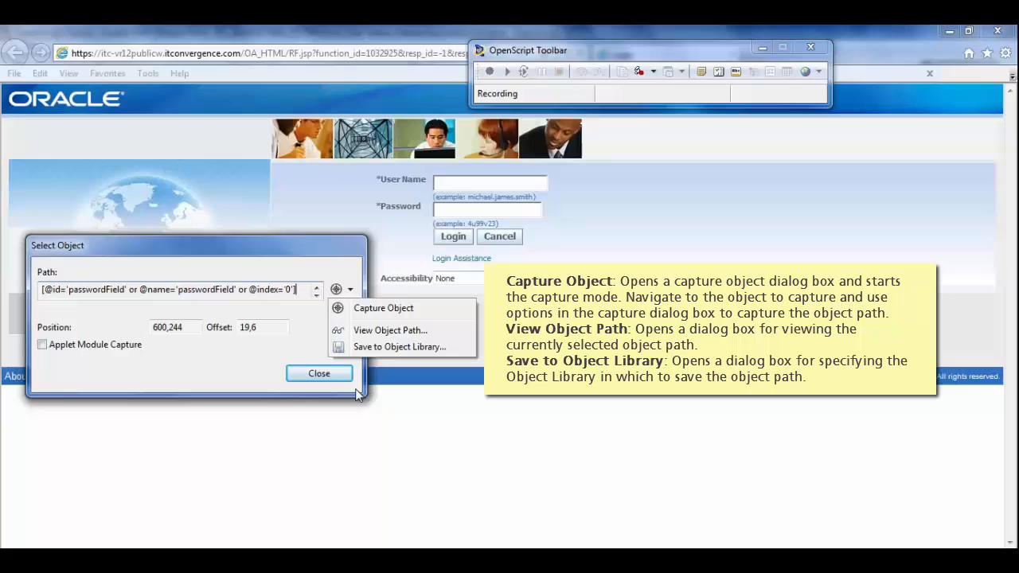
mouse_move(187, 293)
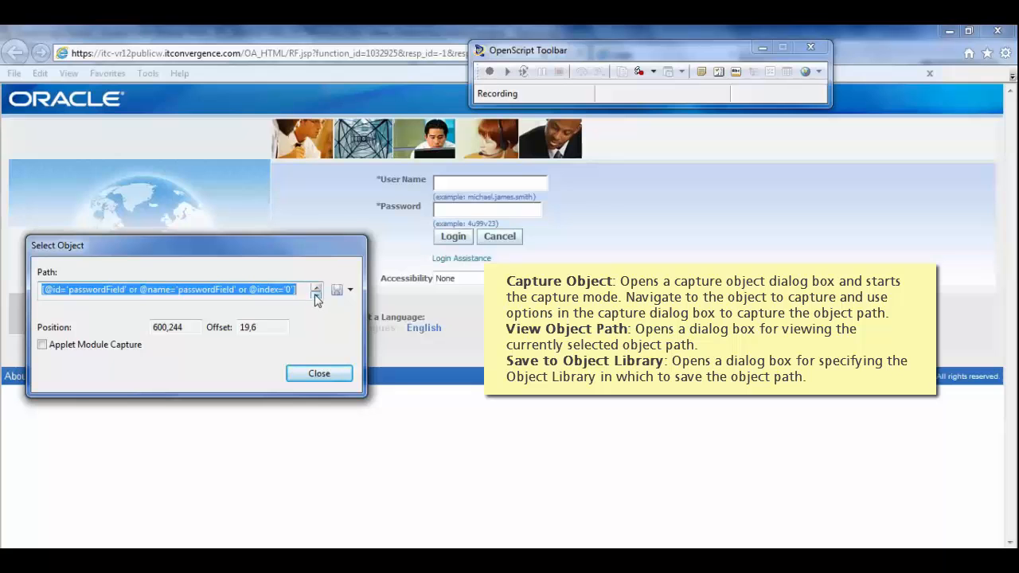
Return from the Select Object dialog to the Java code editor at line 73.
left_click(319, 372)
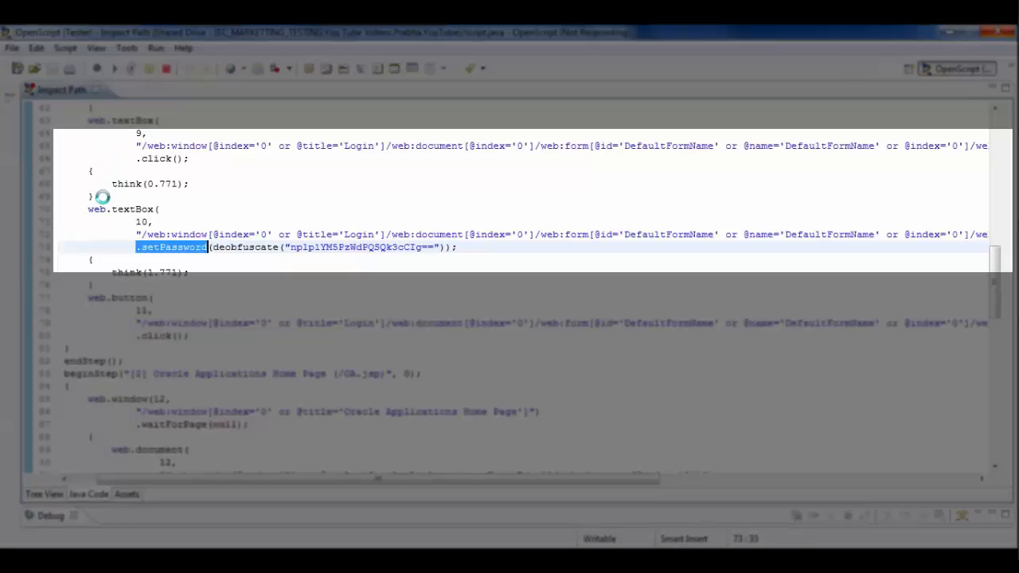
left_click(104, 198)
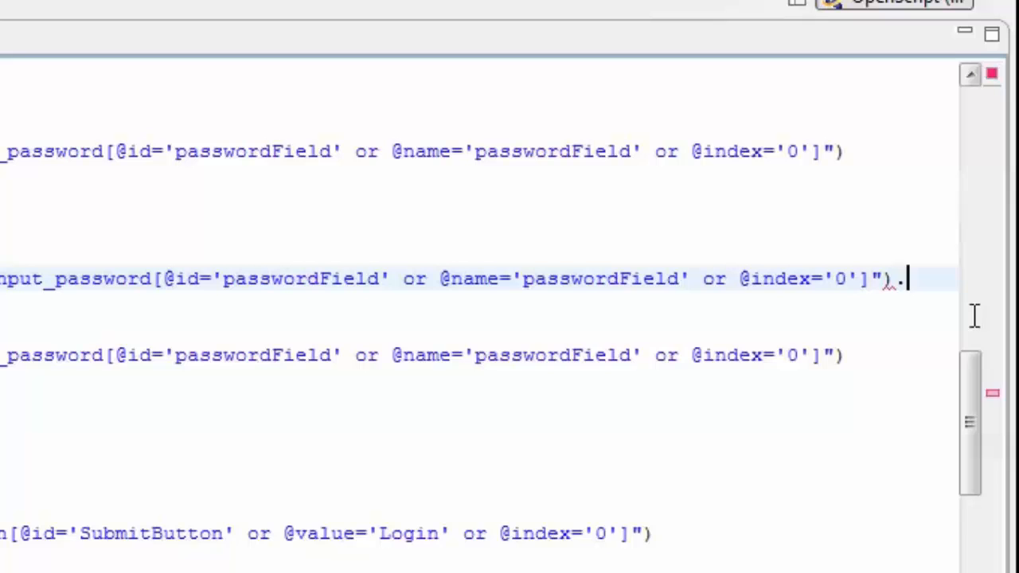
Append .click( to the pasted password-field path on line 70.
type(".")
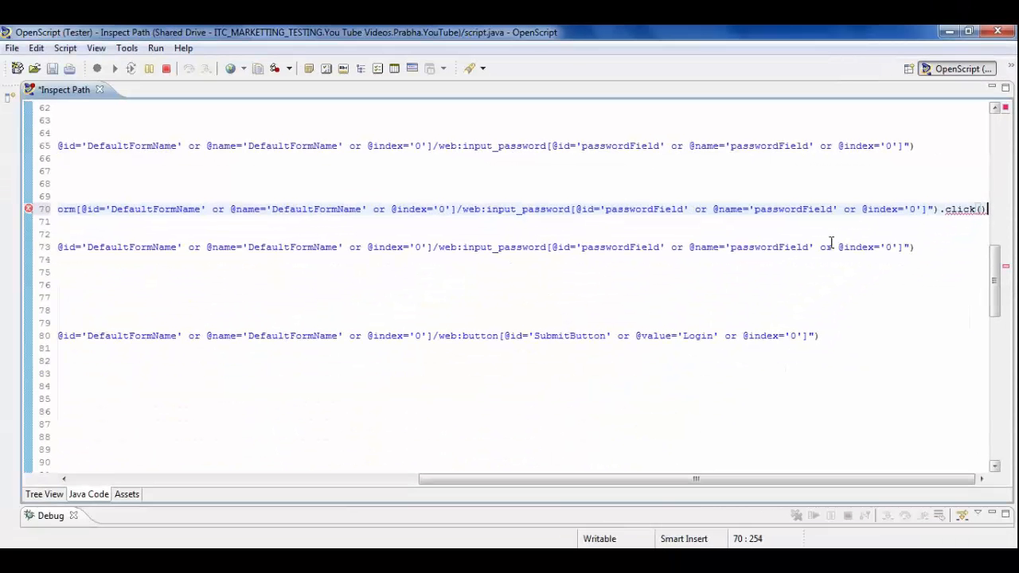
mouse_move(901, 380)
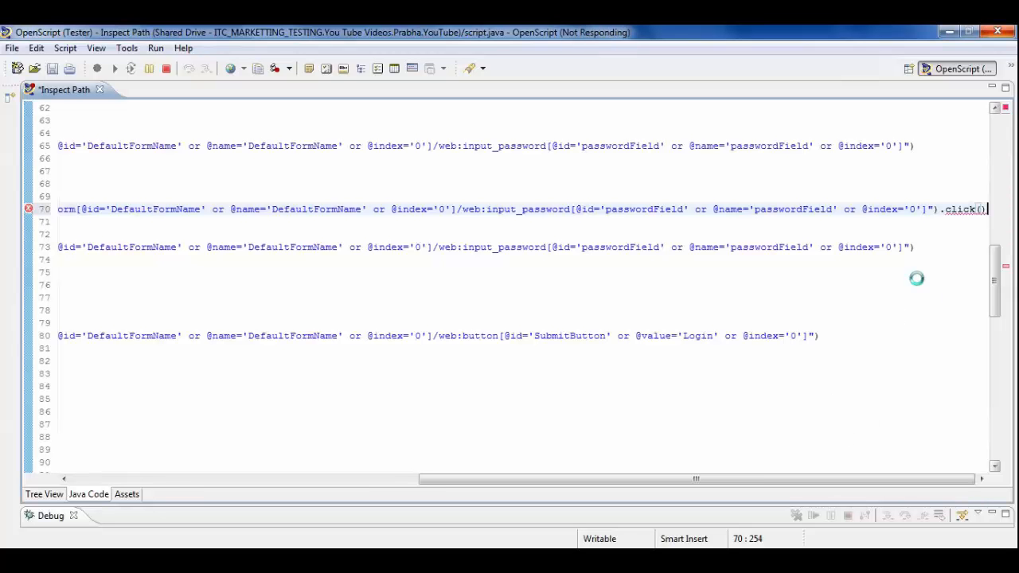
Close the click statement on line 70 with );.
type(";")
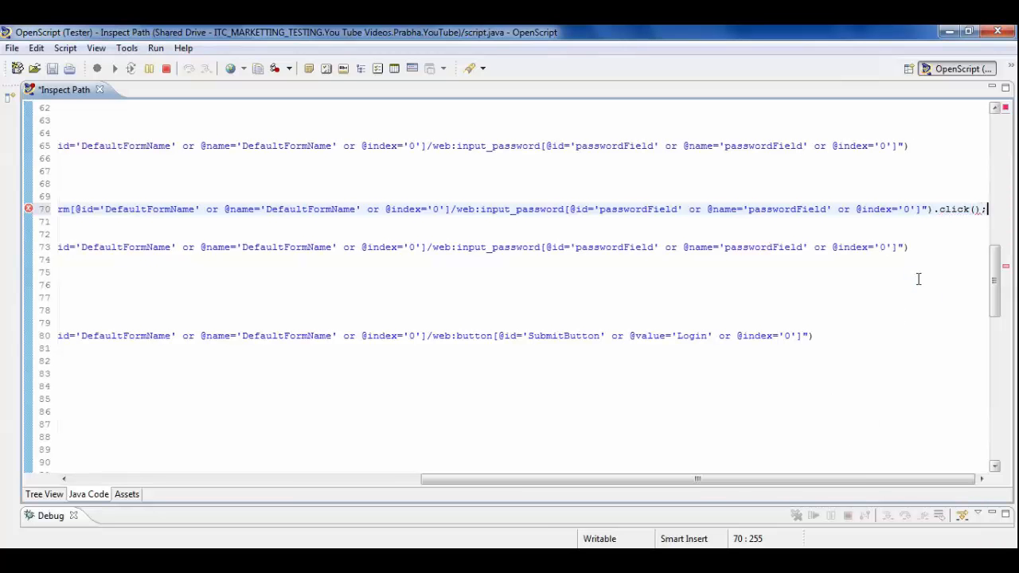